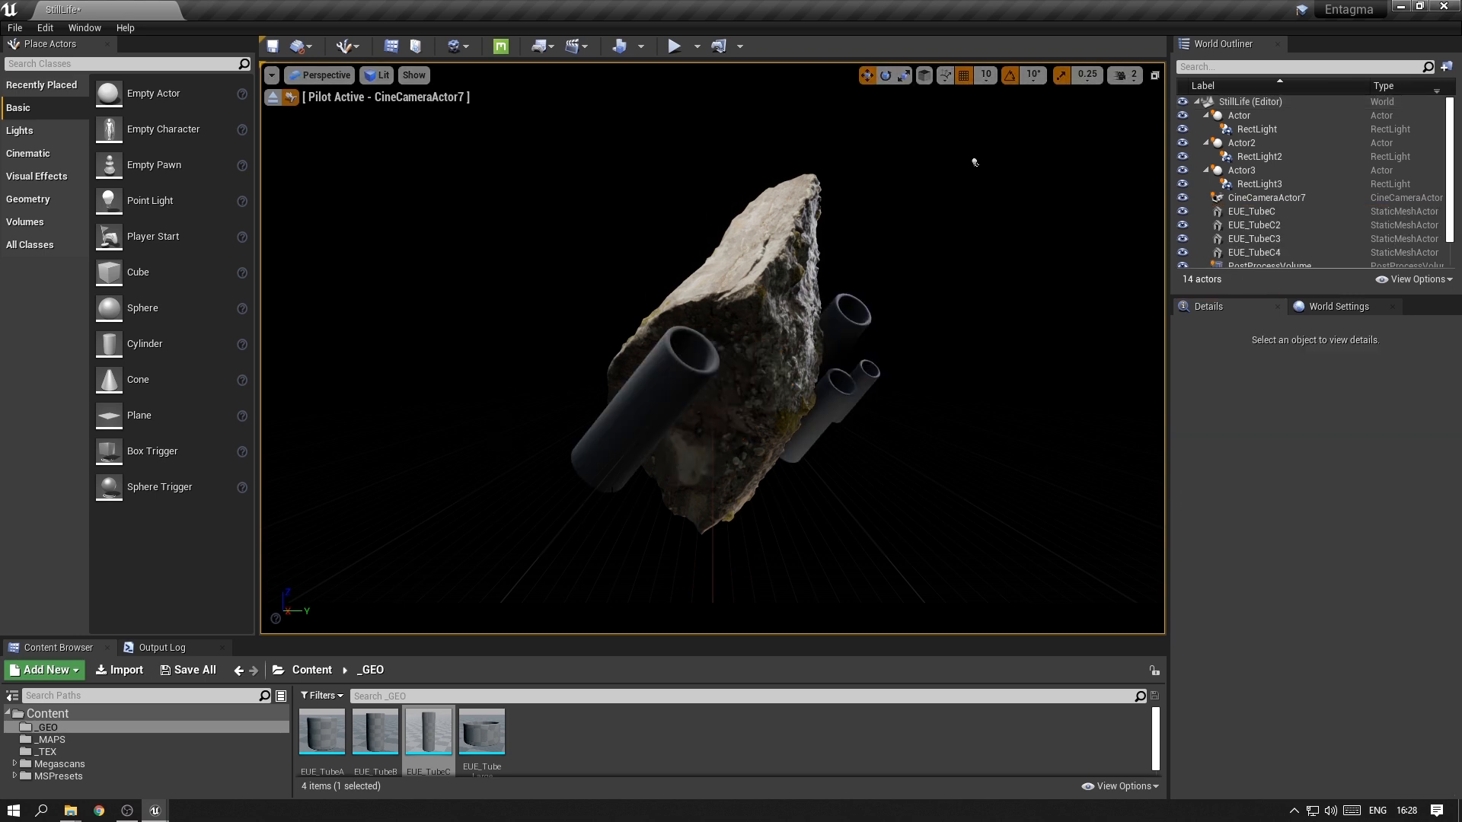
Place the grey 00_Ball and wooden stick meshes behind the rock in the still life.
left_click(17, 740)
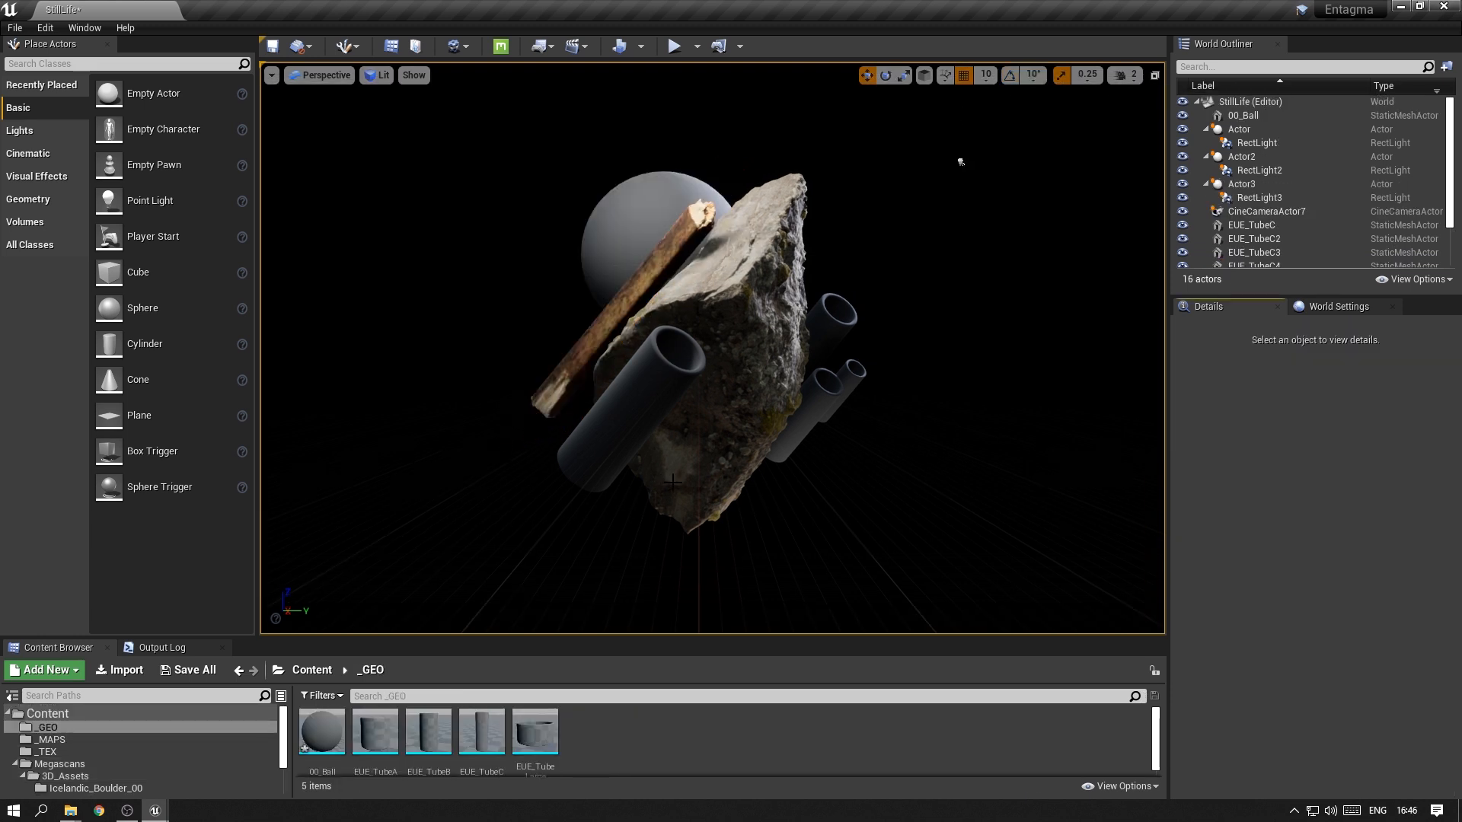
mouse_move(606, 248)
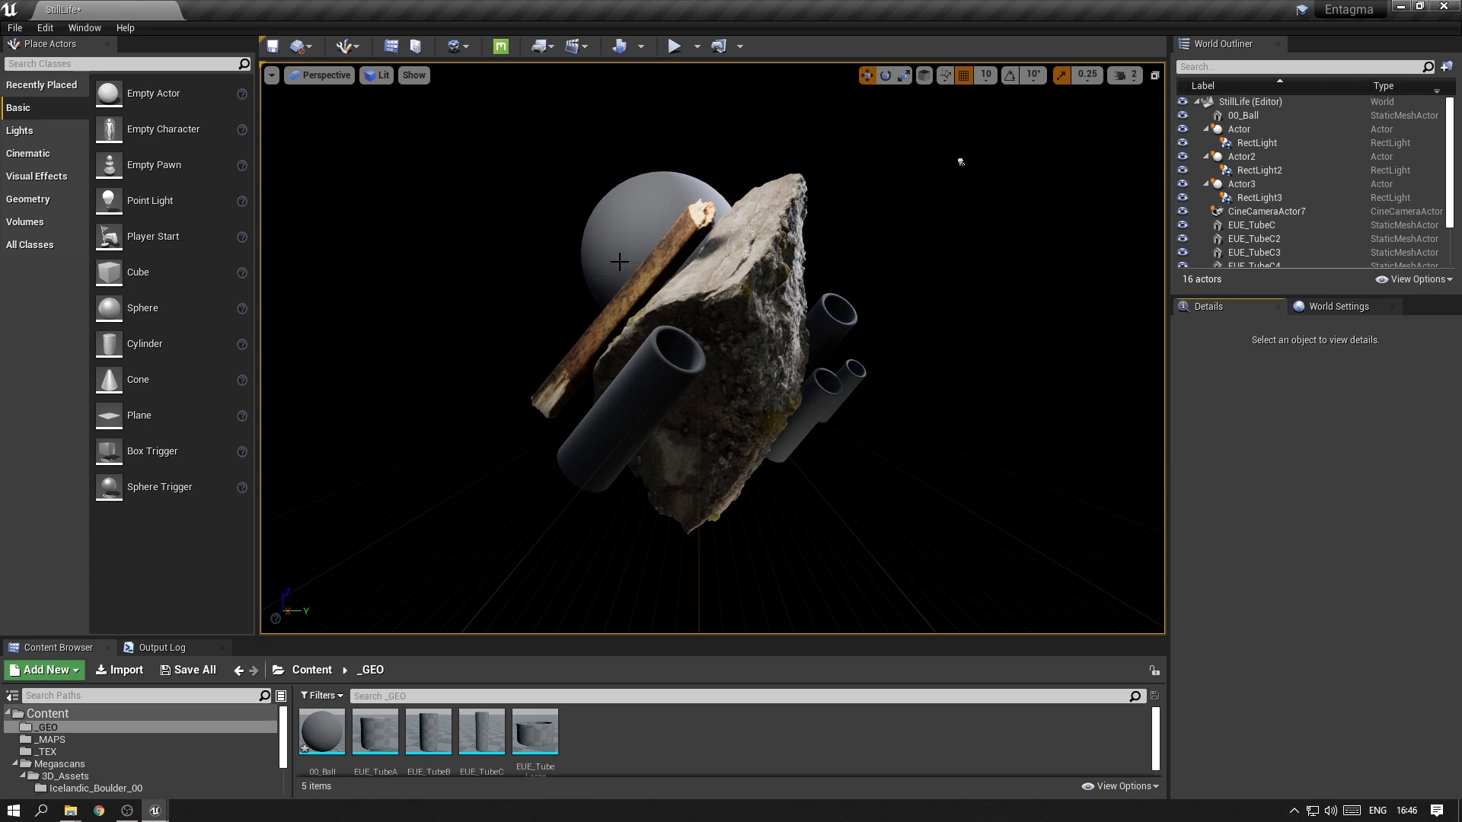
mouse_move(635, 259)
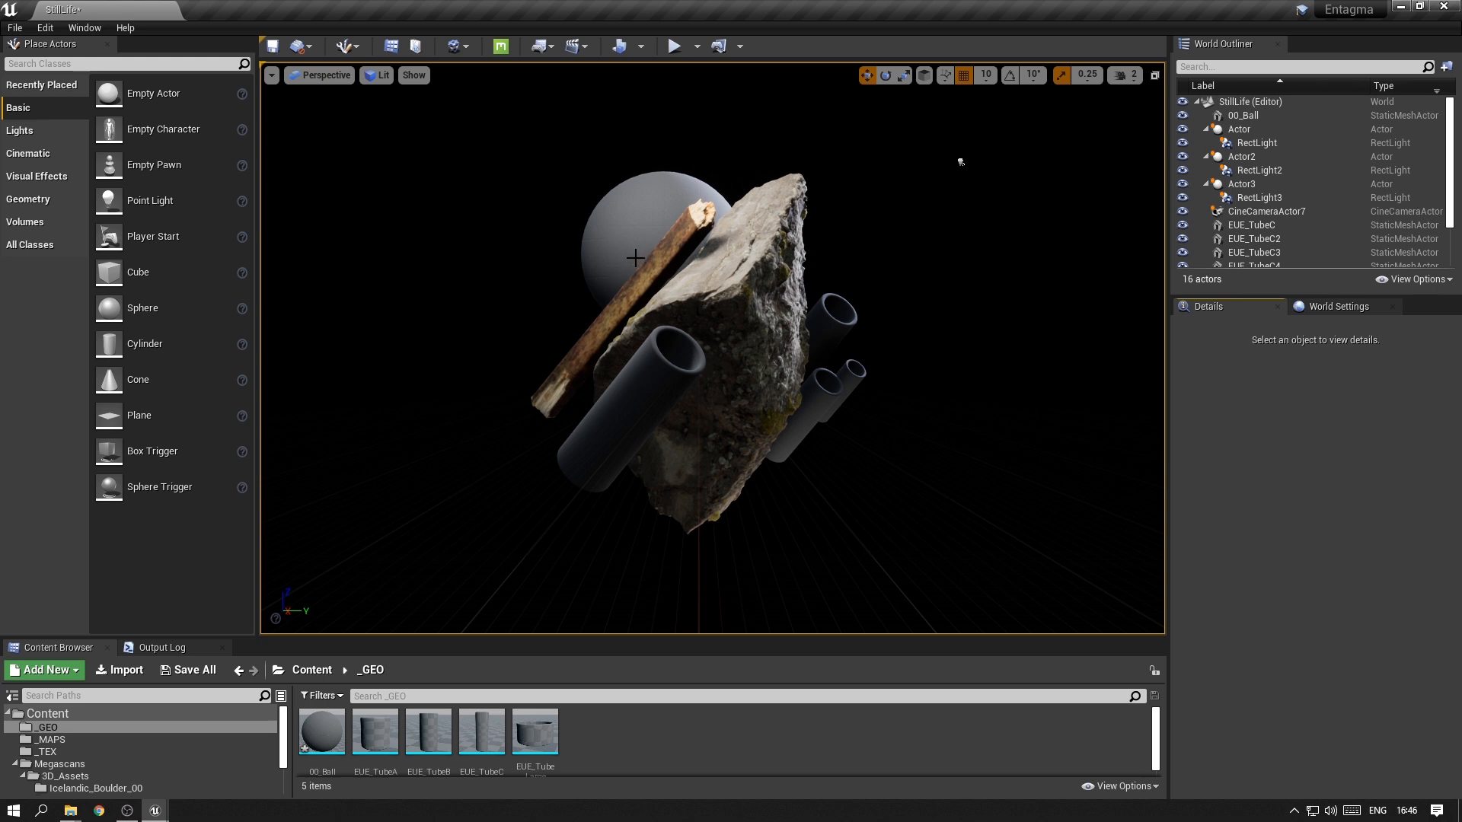
mouse_move(649, 562)
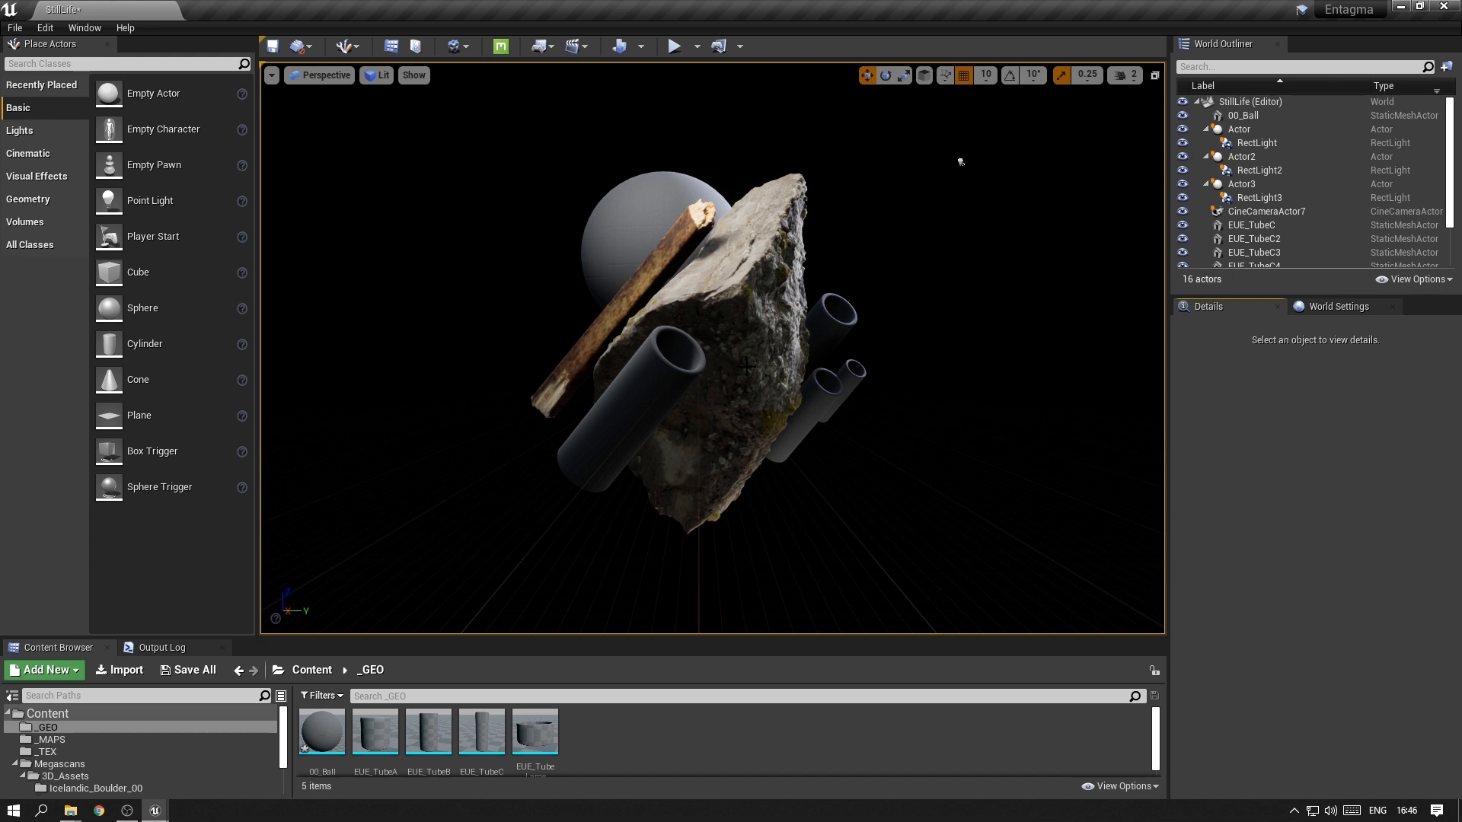
scroll("down", 3)
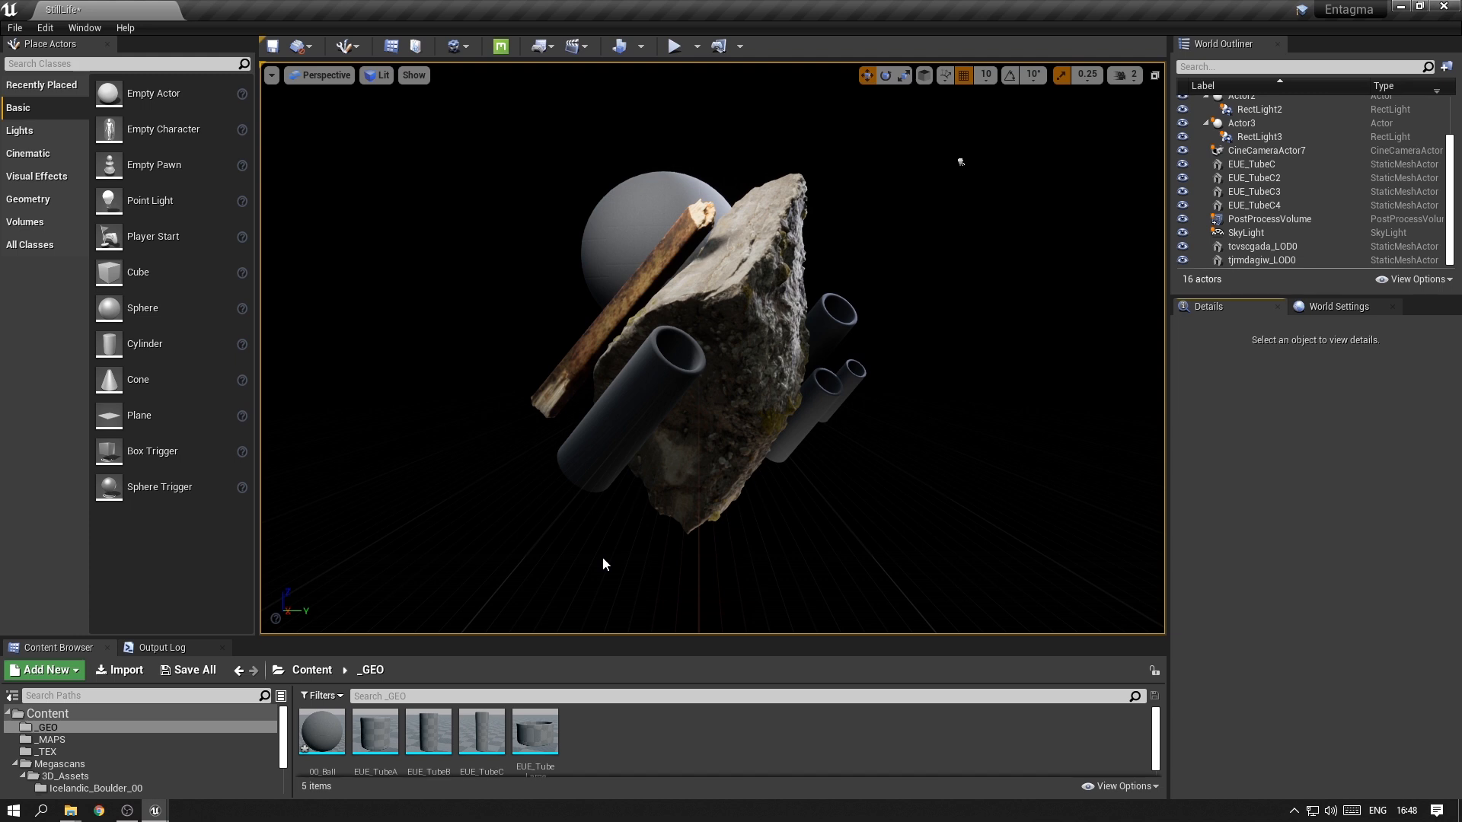
mouse_move(780, 542)
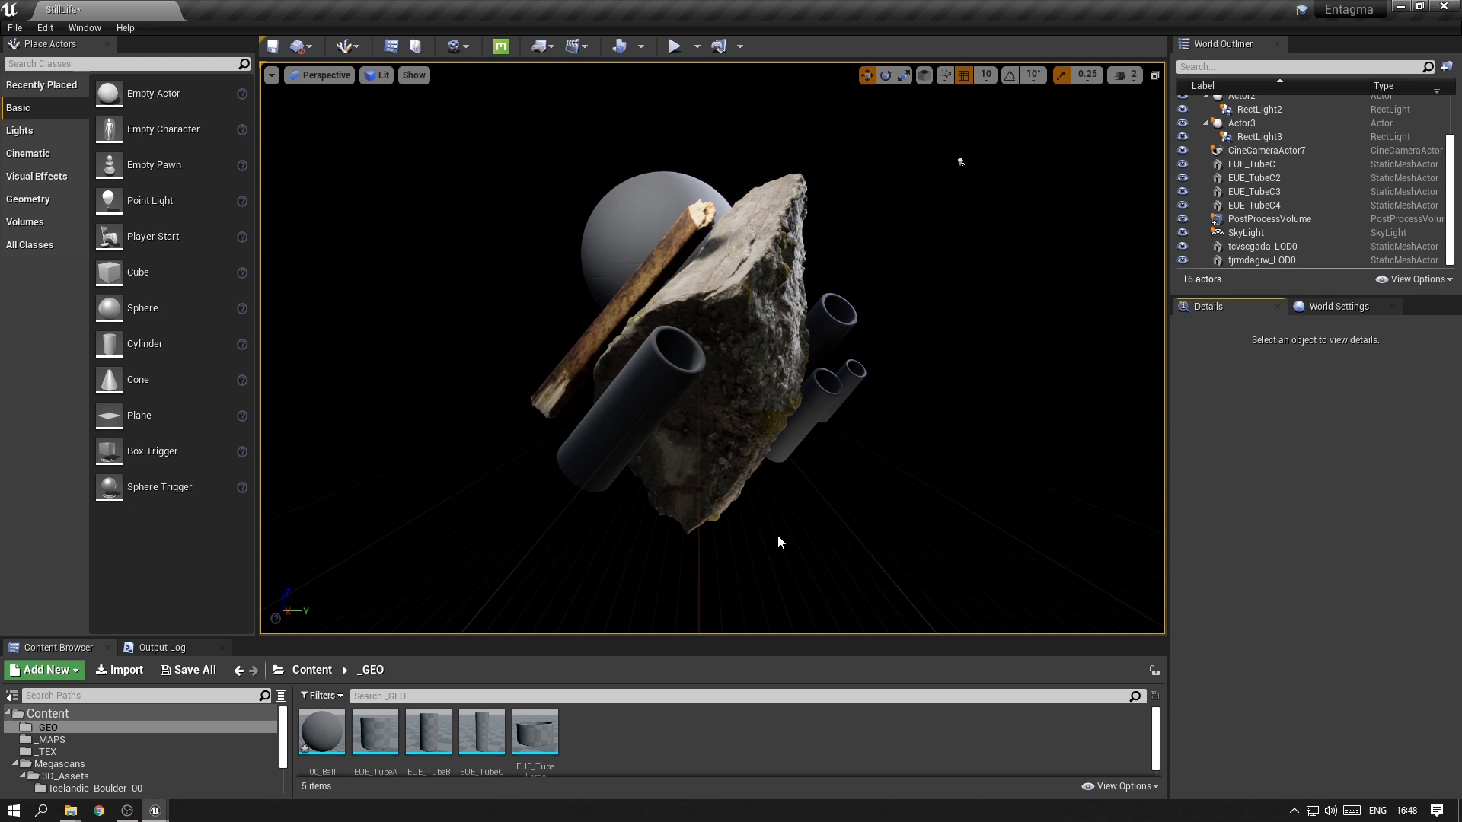
mouse_move(914, 431)
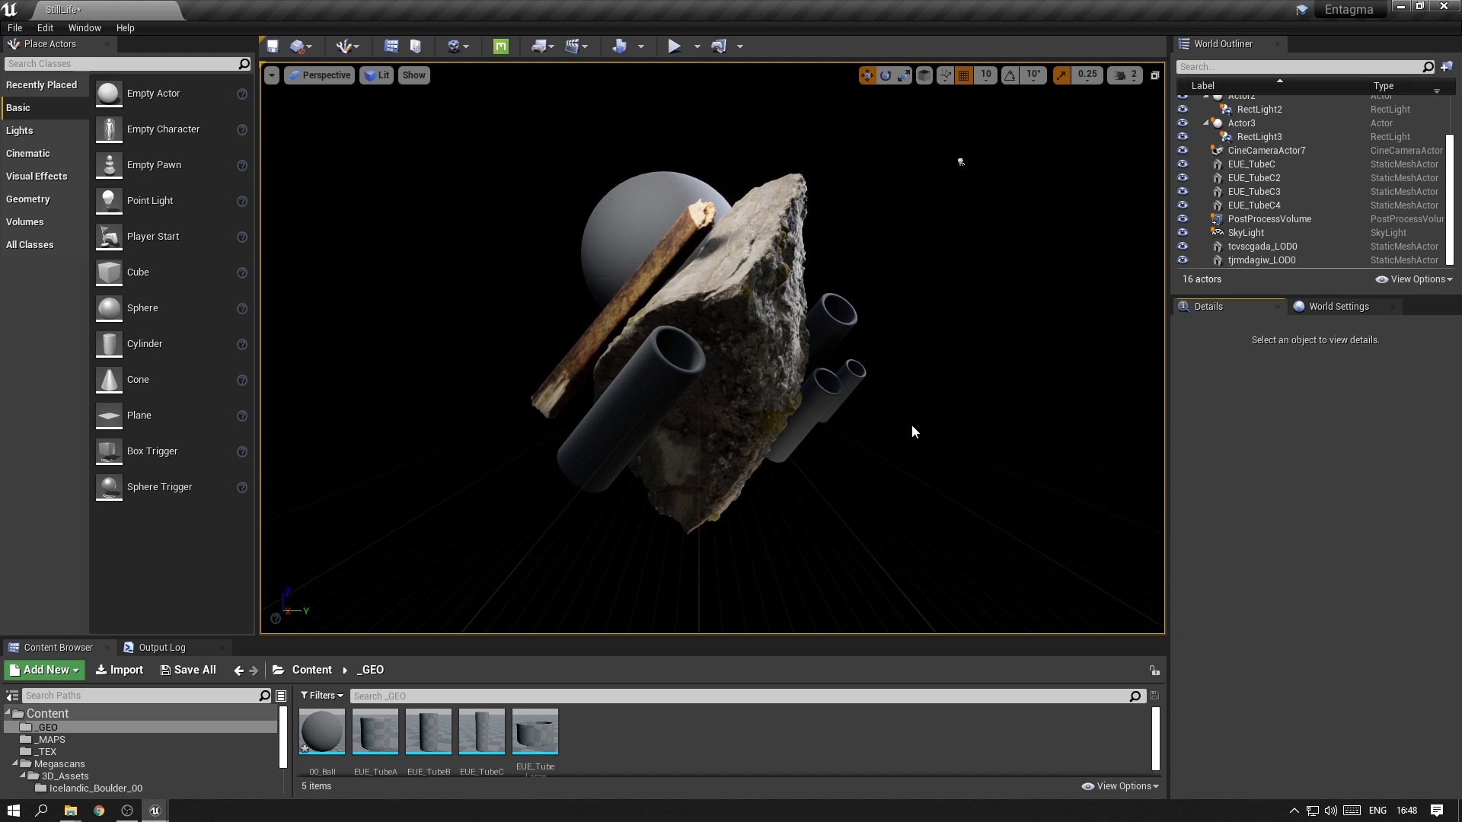
Import InvertedSphere.fbx into the _GEO folder with default FBX settings and dismiss the log.
left_click(119, 669)
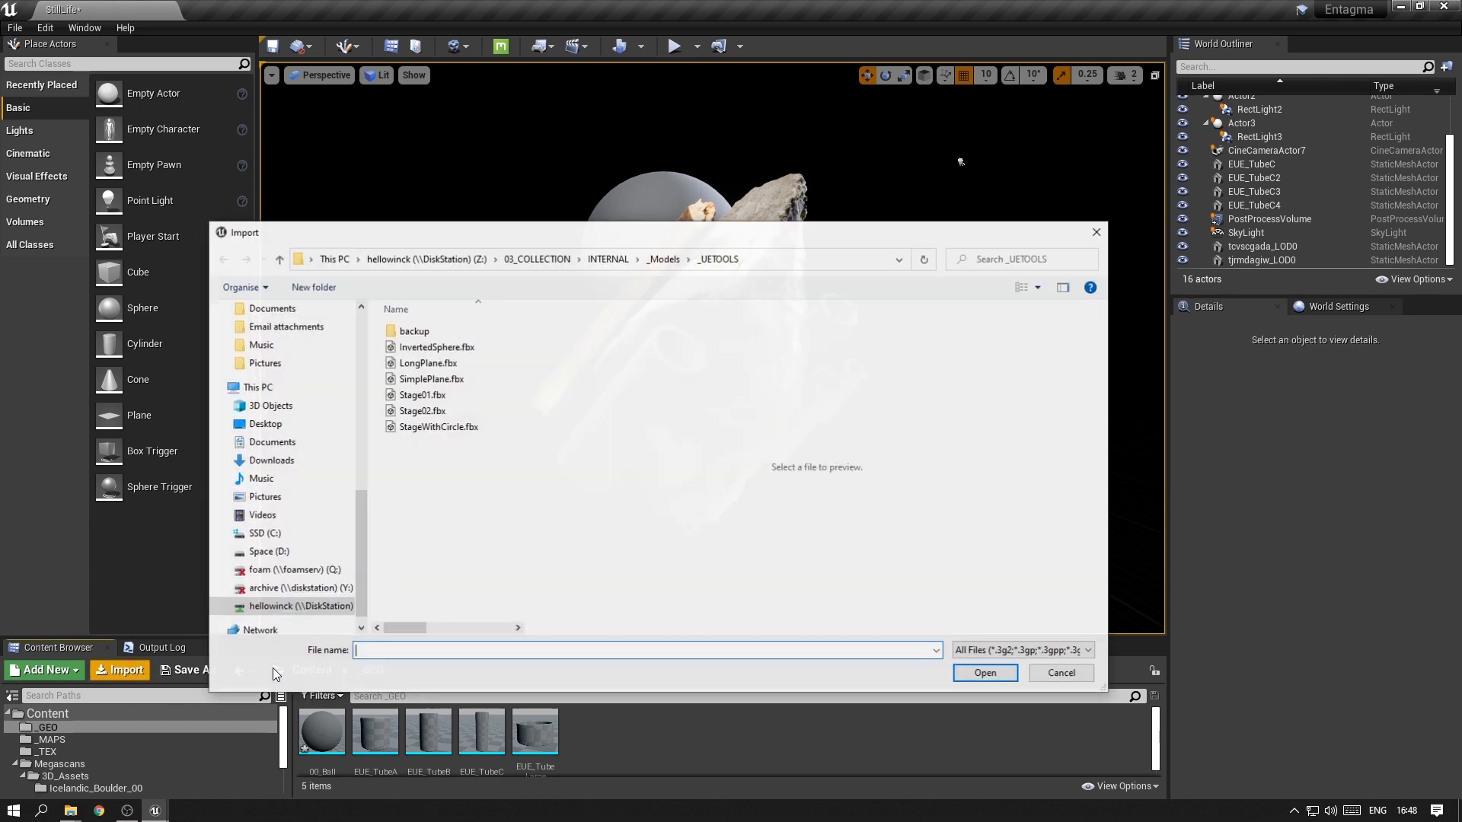
left_click(437, 347)
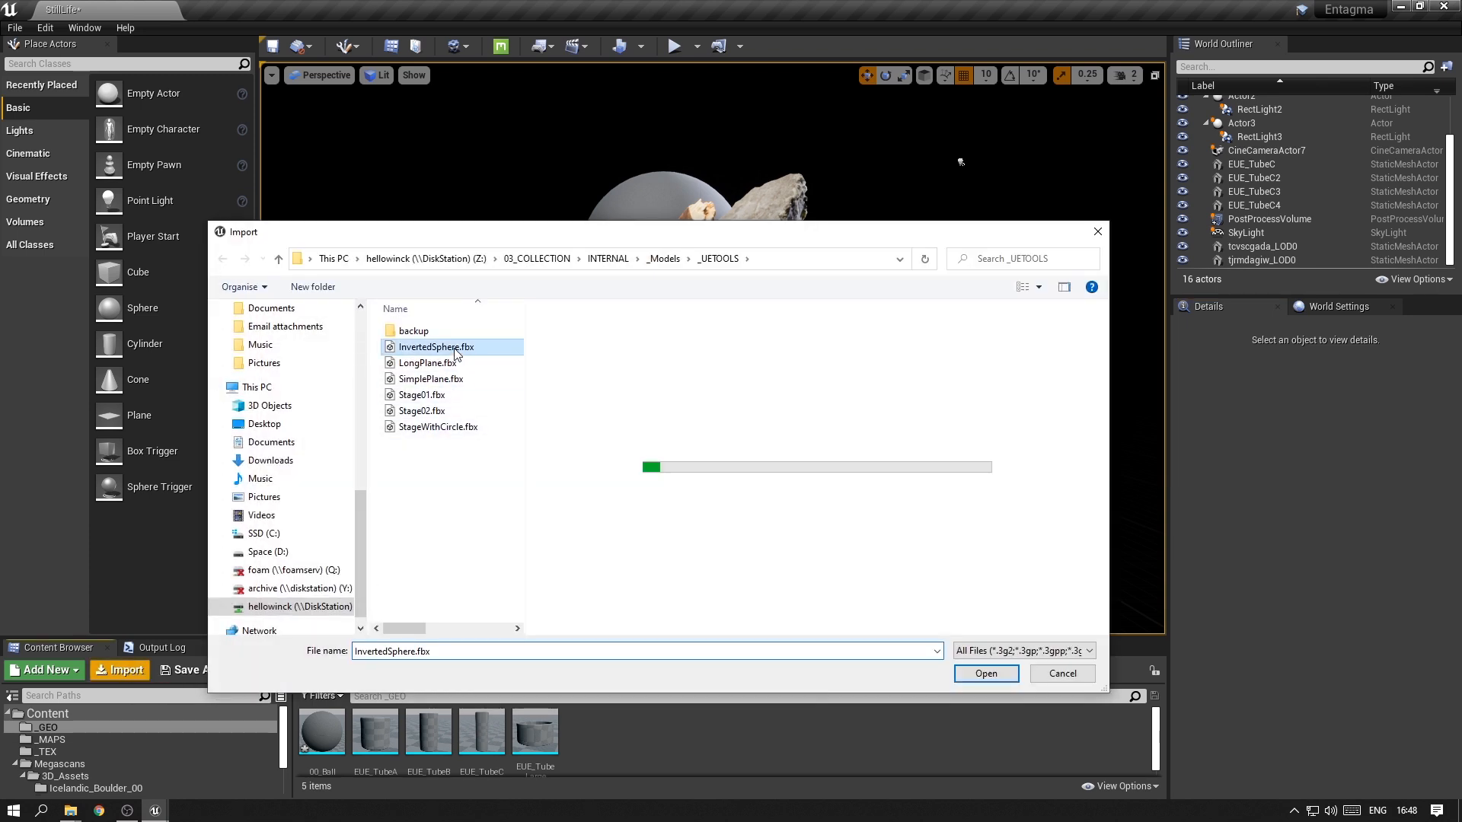
left_click(985, 673)
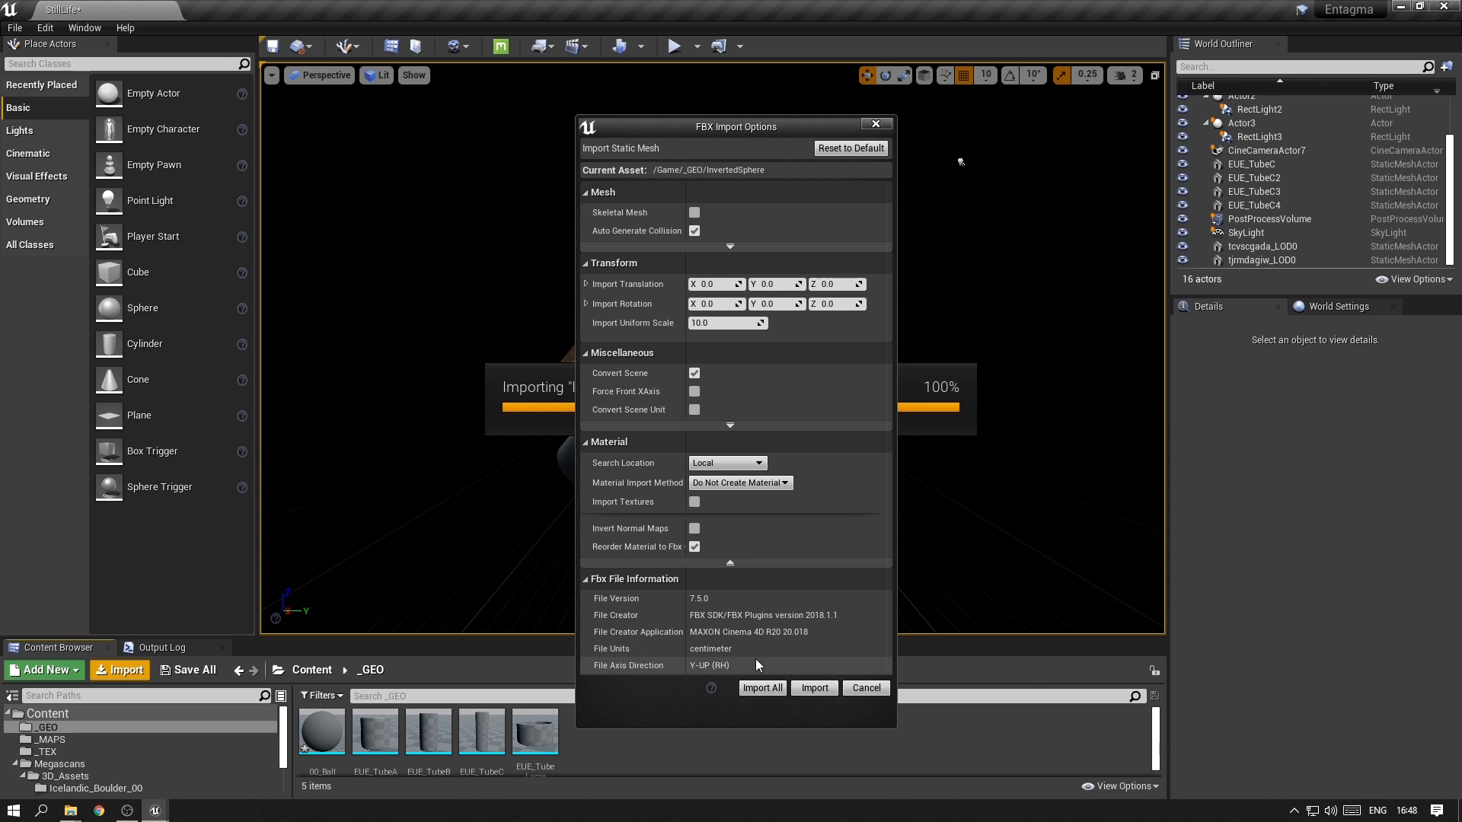
left_click(812, 687)
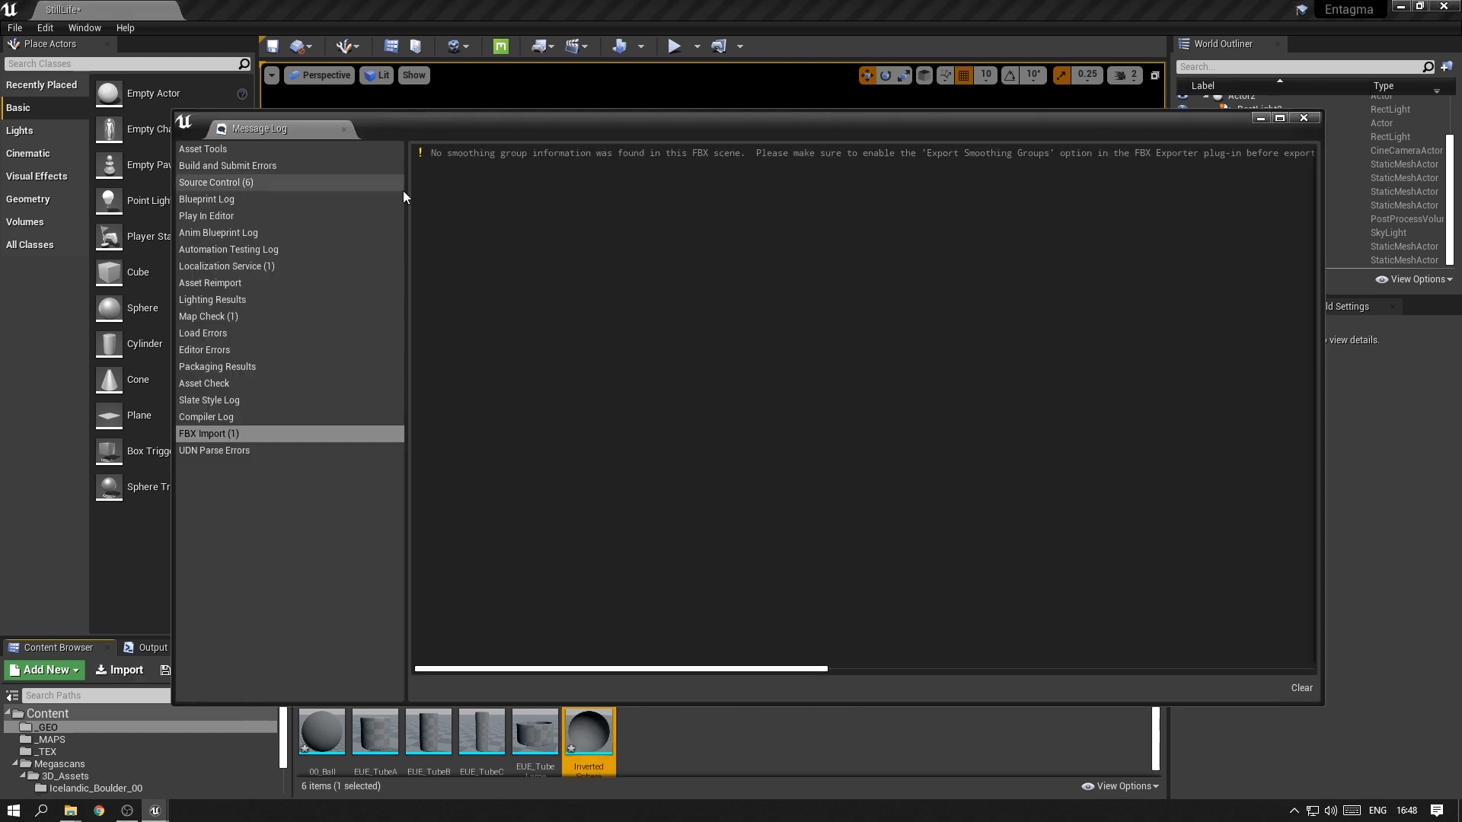
left_click(1301, 117)
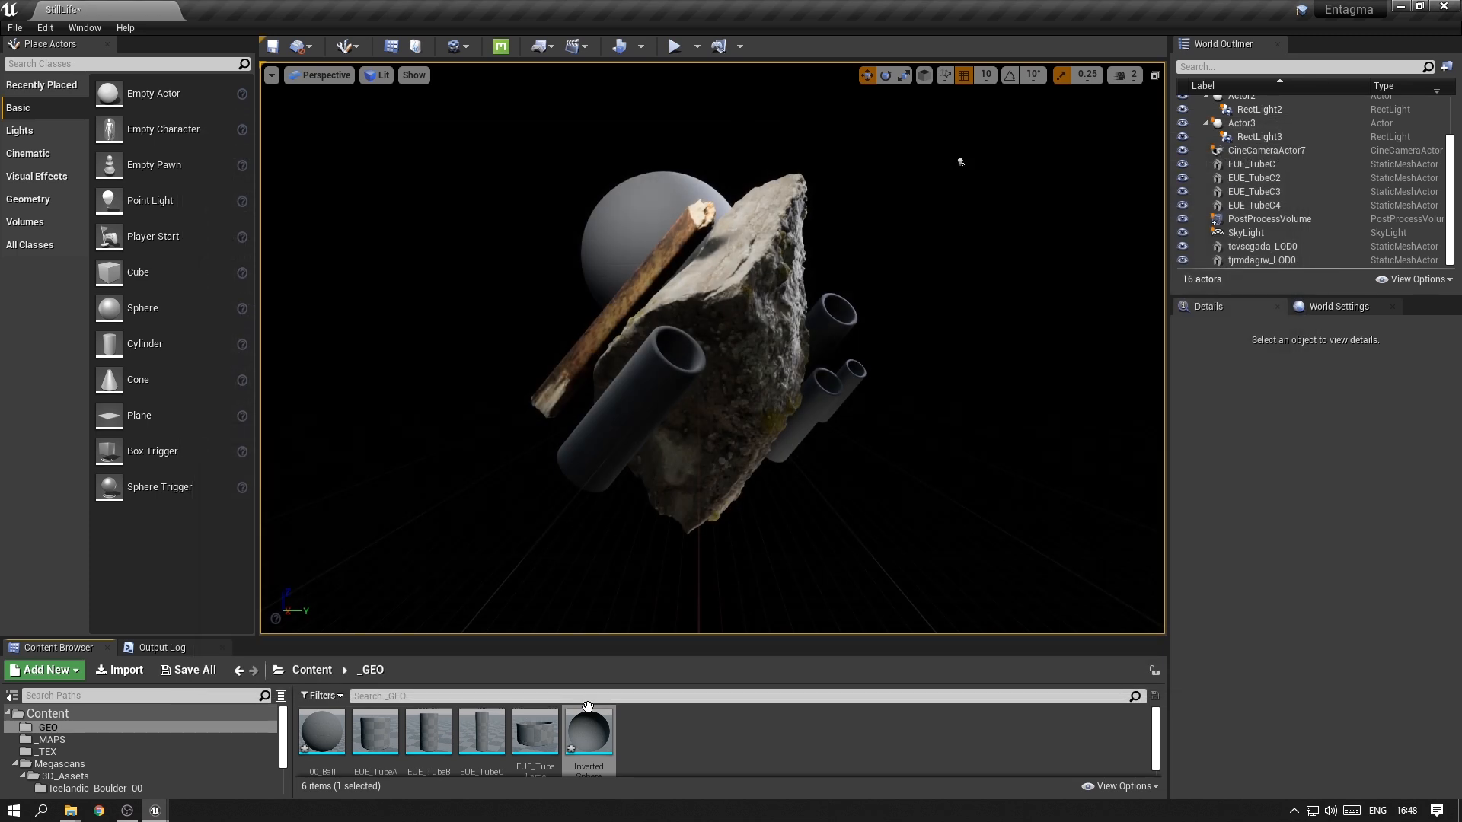
mouse_move(588, 737)
type("0.5")
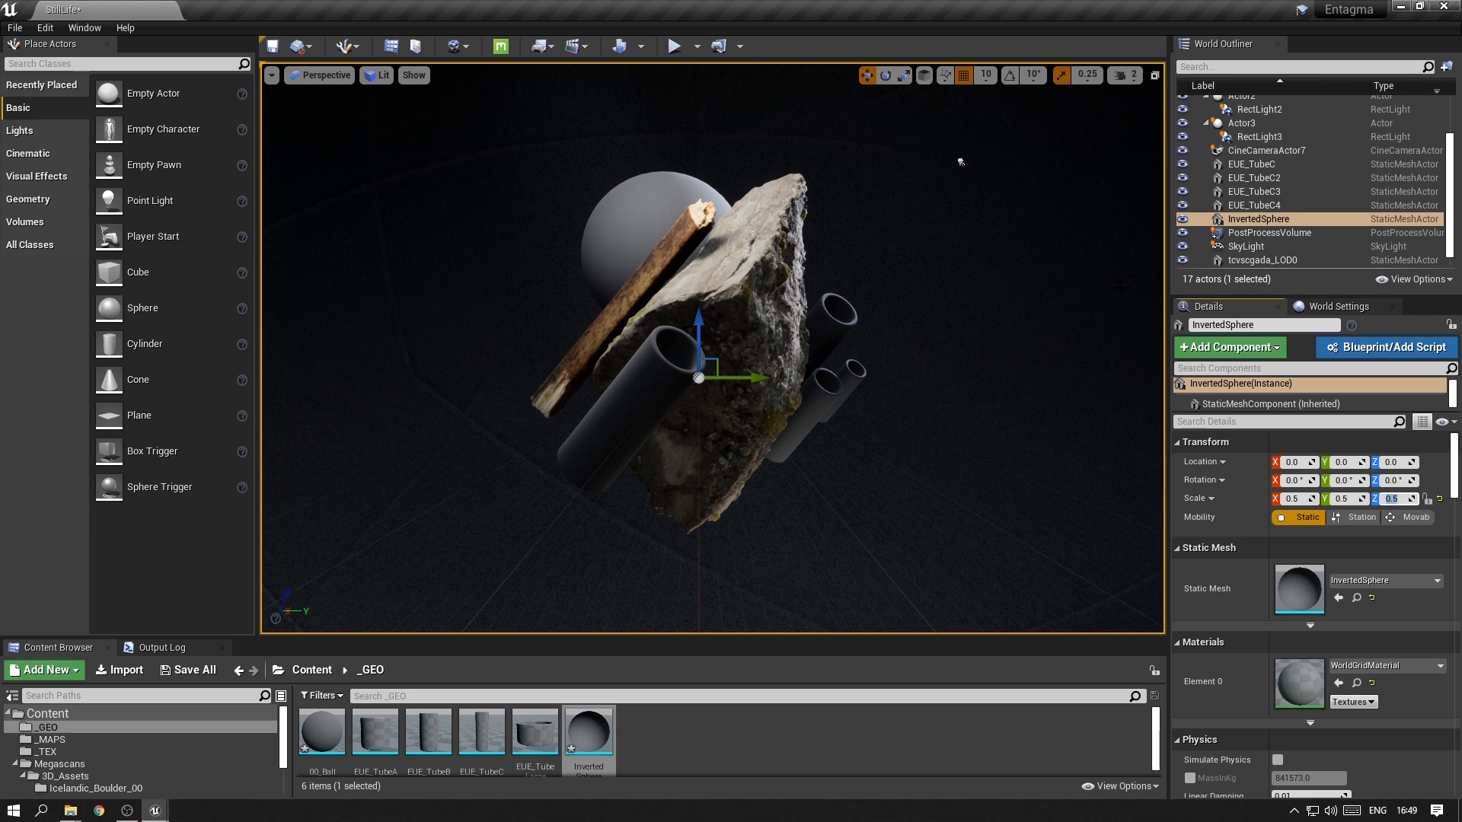
mouse_move(1260, 260)
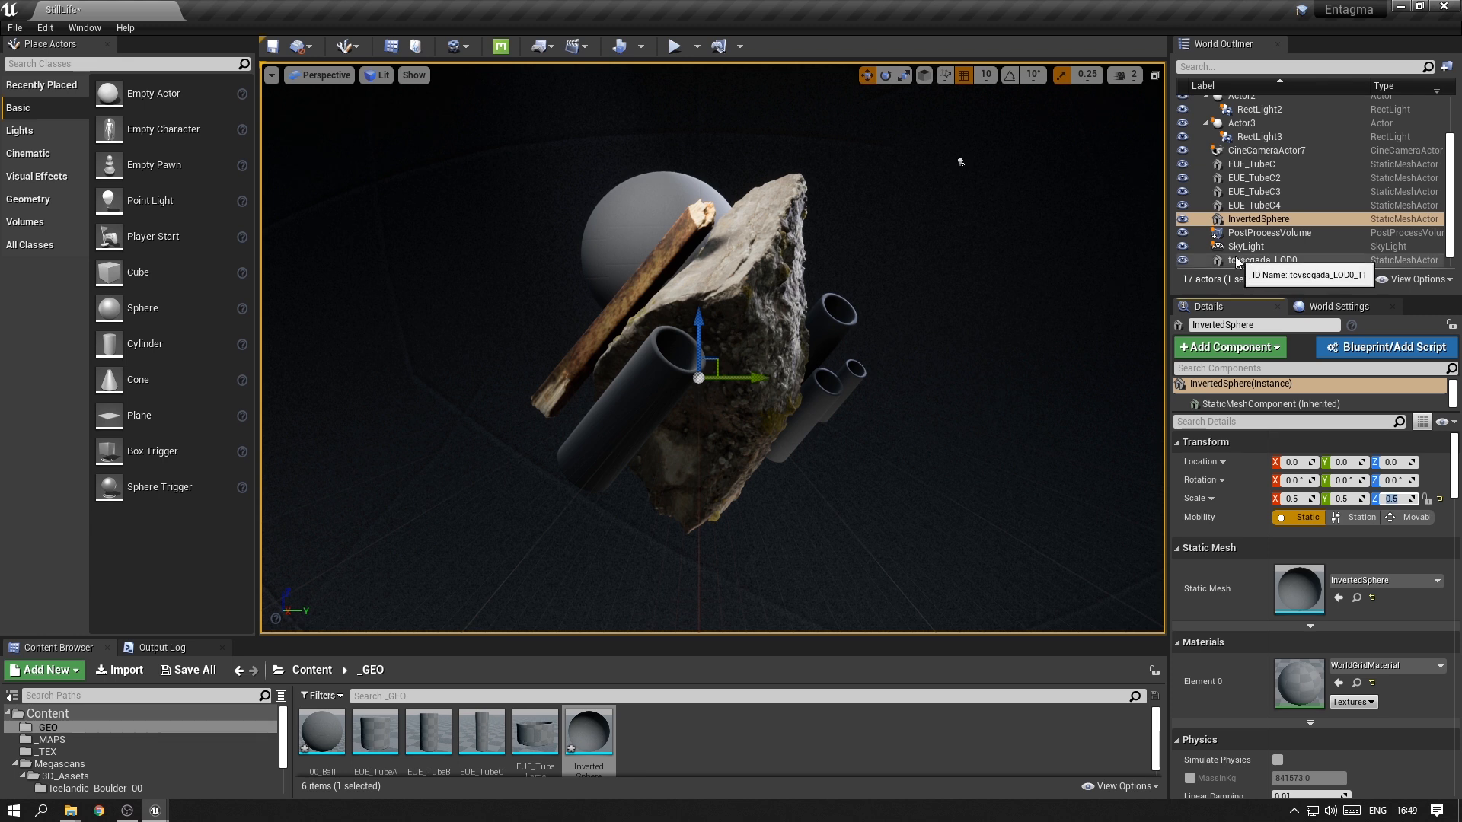
Set the InvertedSphere's Collision Presets to NoCollision in the Details panel.
scroll("down", 3)
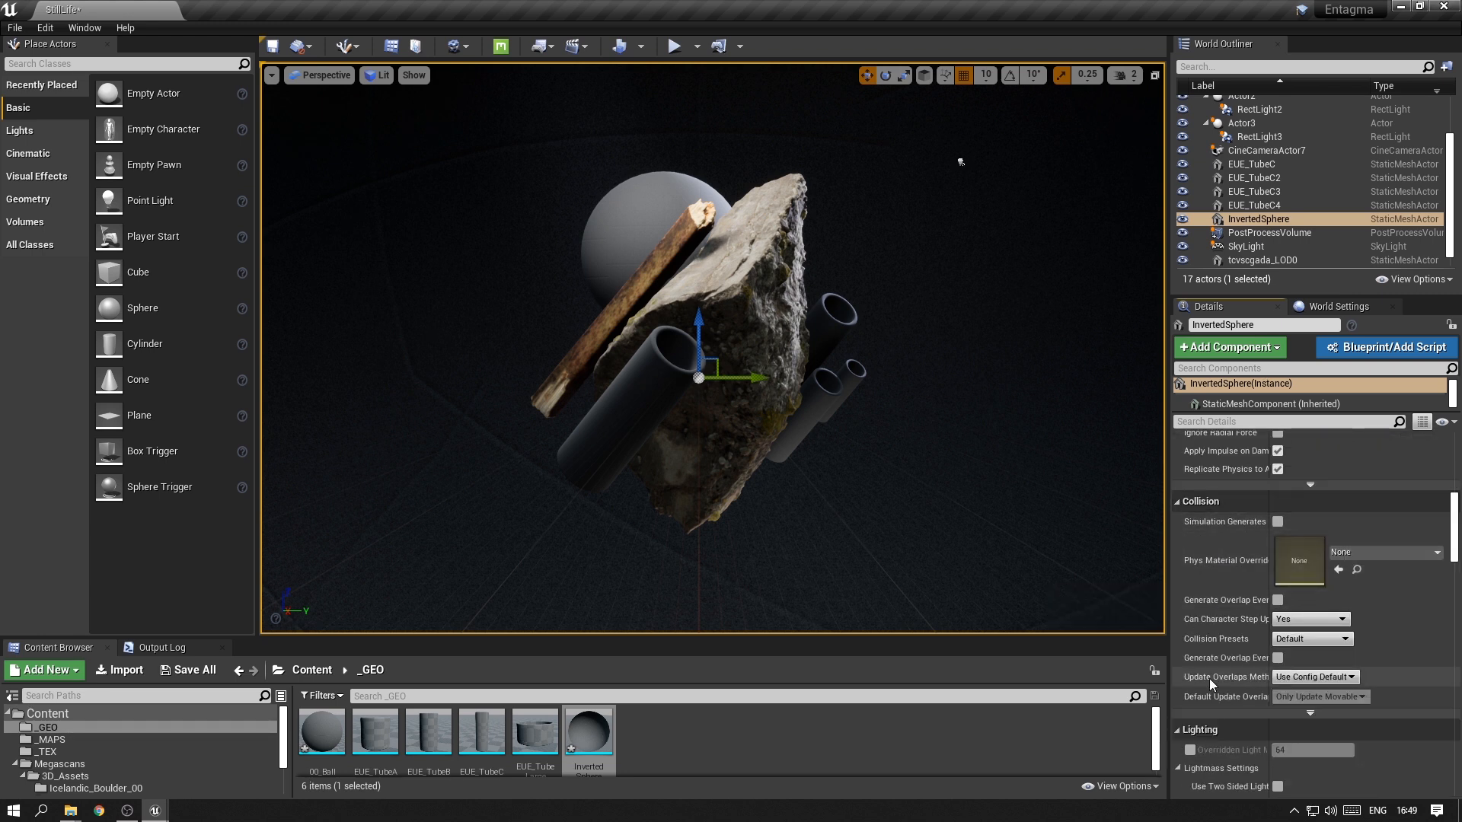
left_click(1309, 638)
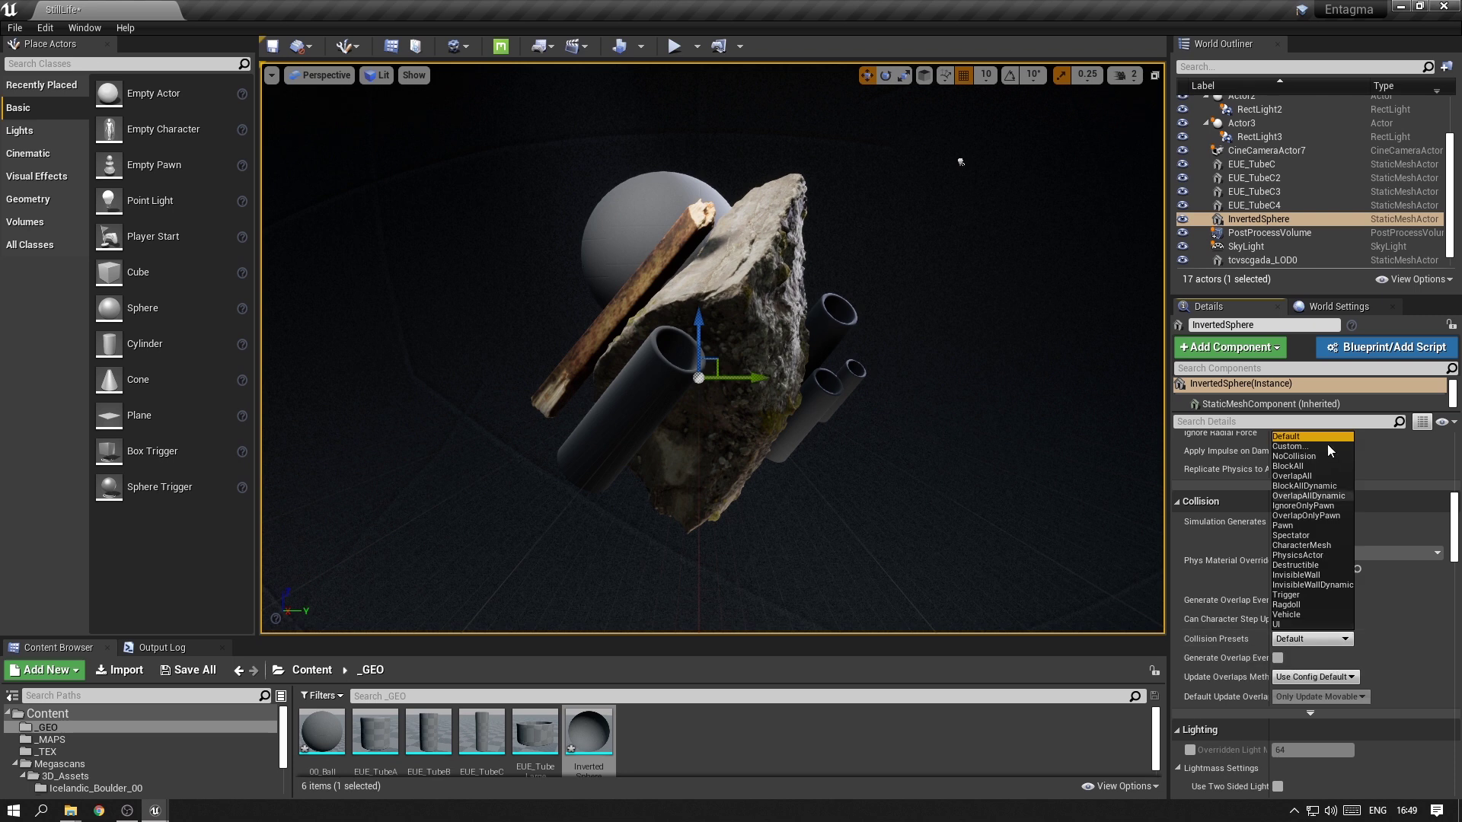
left_click(1292, 463)
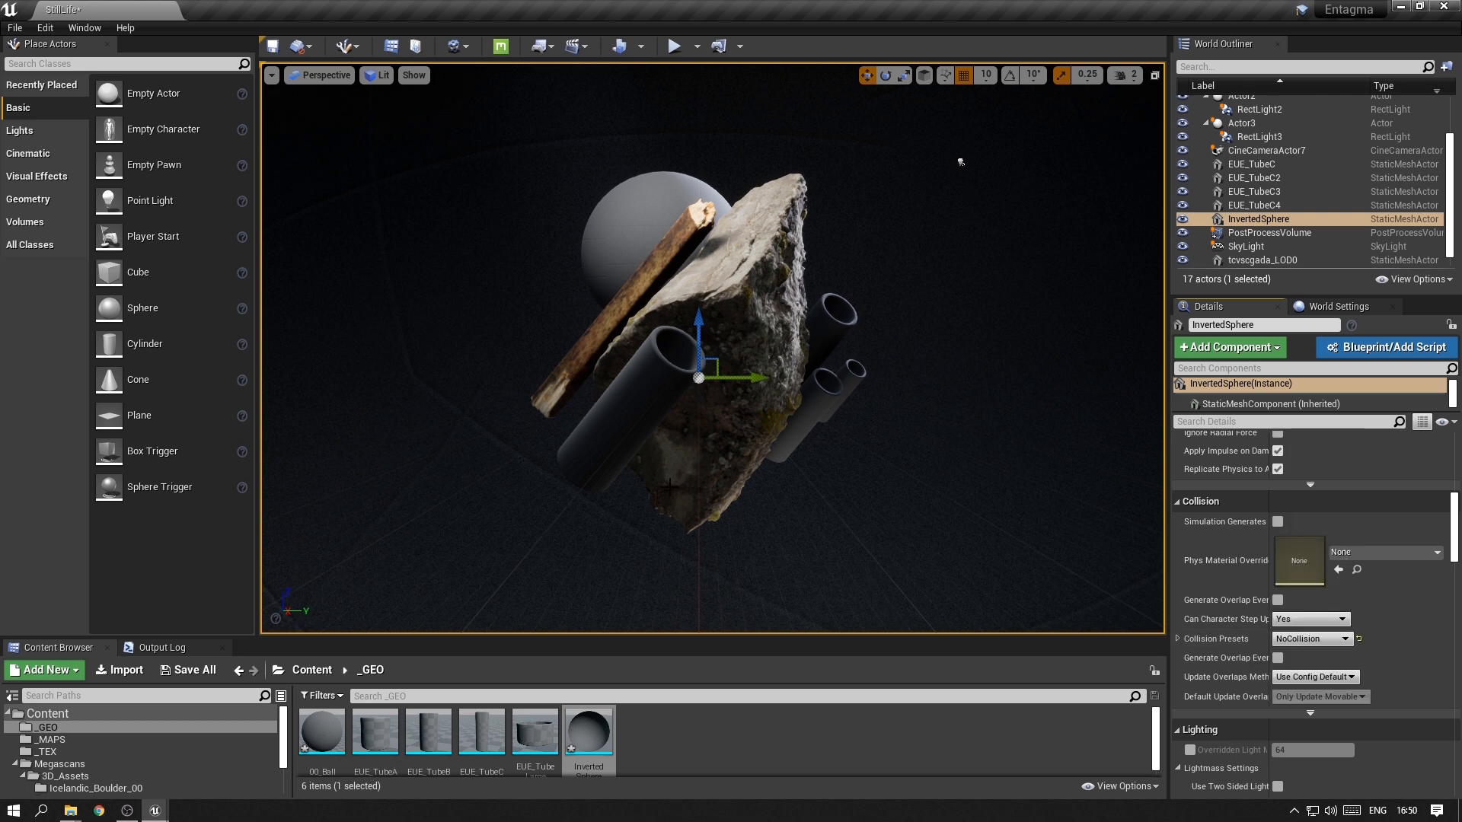
mouse_move(694, 218)
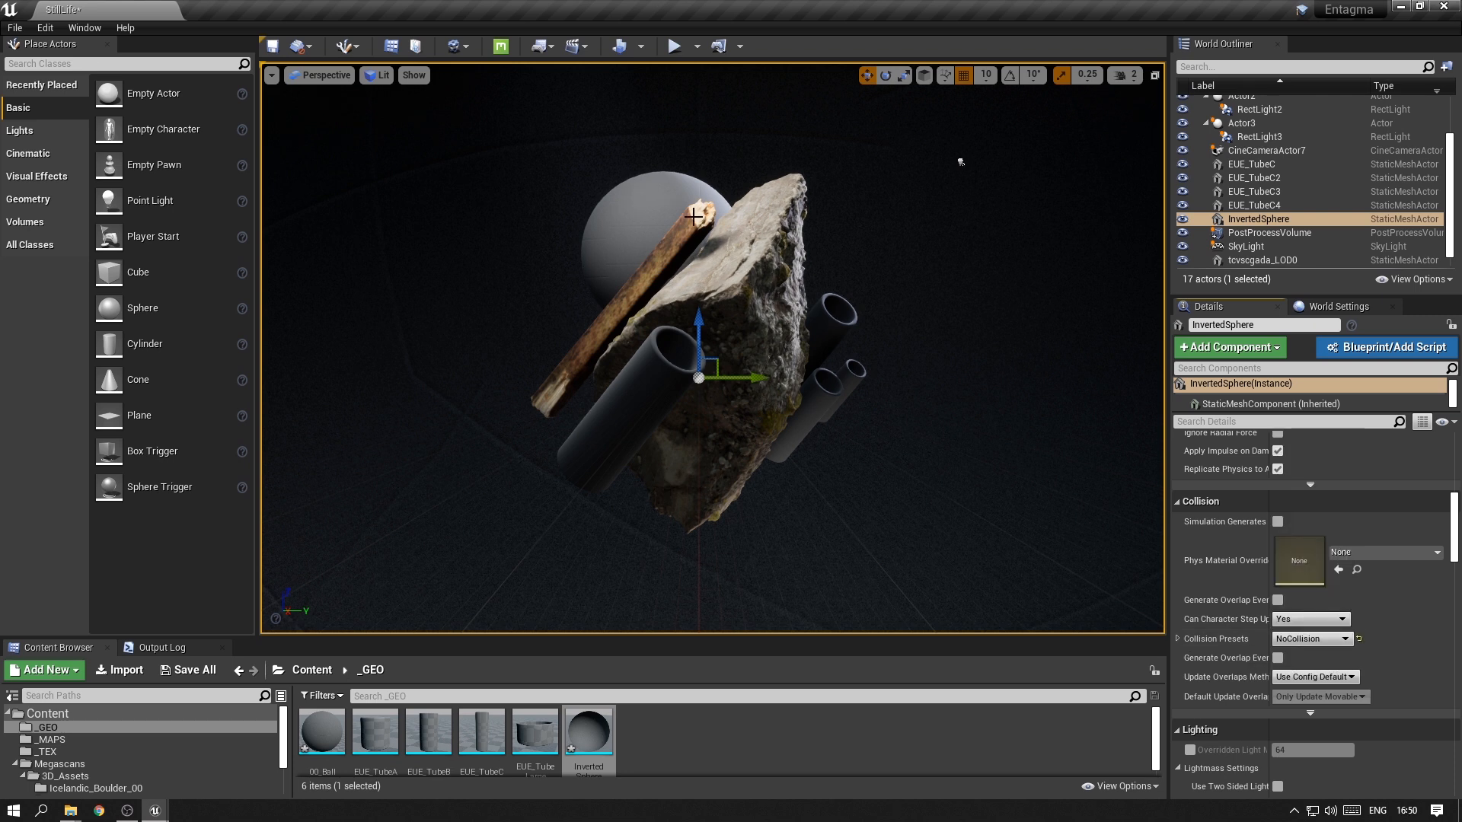